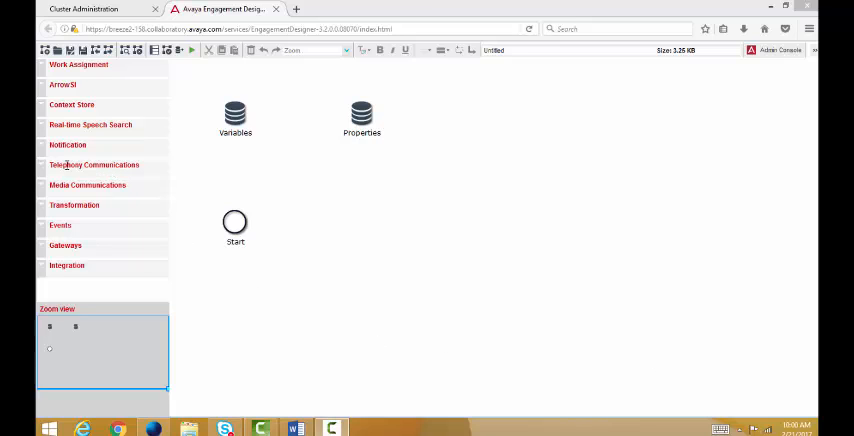
# Browse the Notification, Telephony, Integration and Gateways palette categories, then expand the ArrowIoT category
pyautogui.click(68, 144)
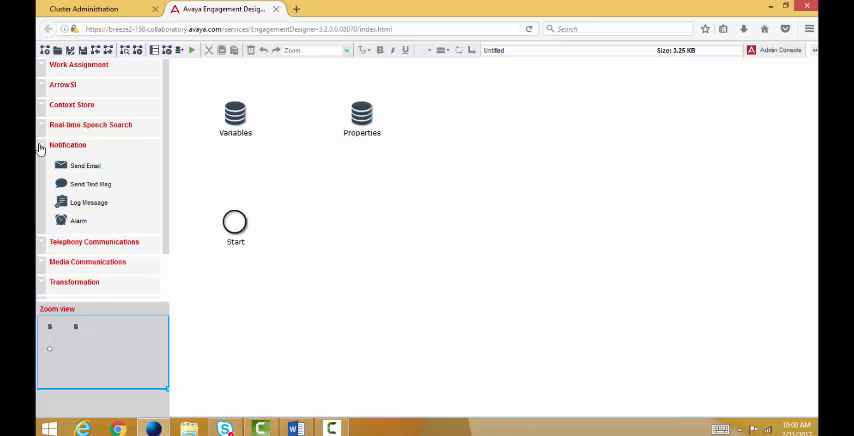
pyautogui.click(94, 164)
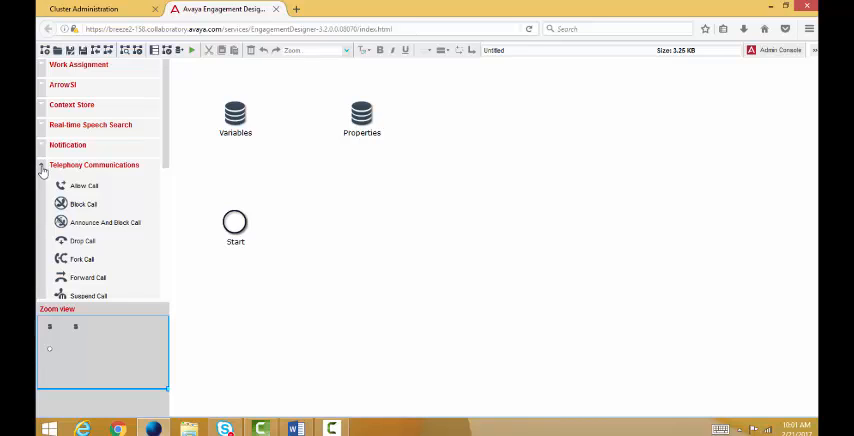
pyautogui.click(44, 164)
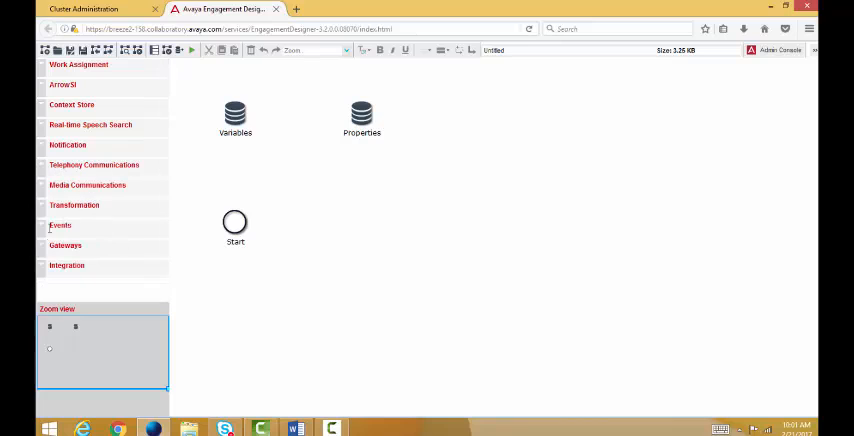
pyautogui.click(68, 264)
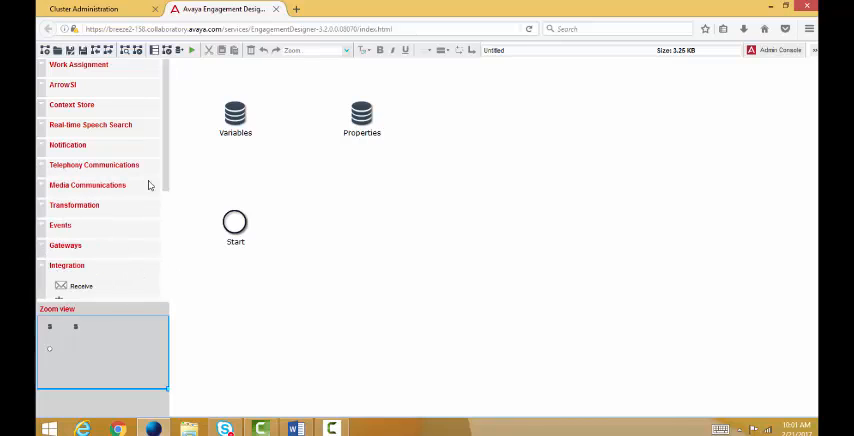
pyautogui.scroll(-3)
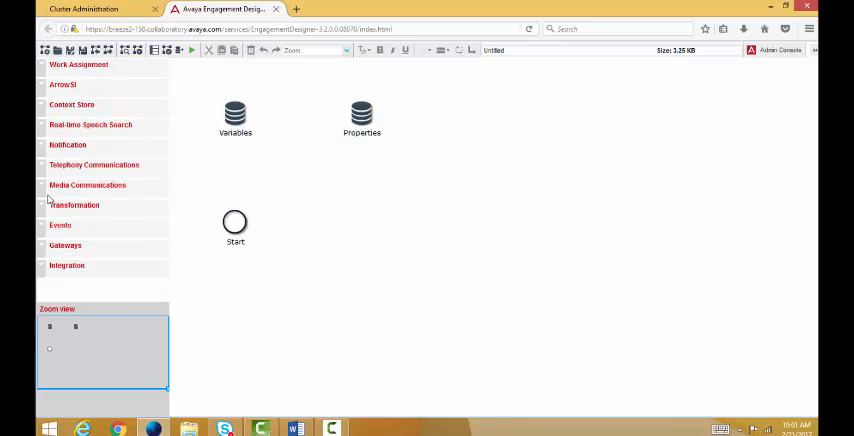
pyautogui.click(64, 244)
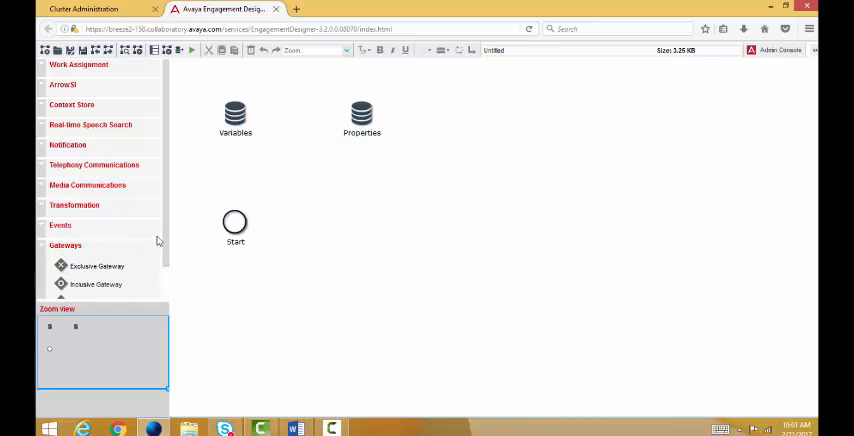
pyautogui.scroll(-3)
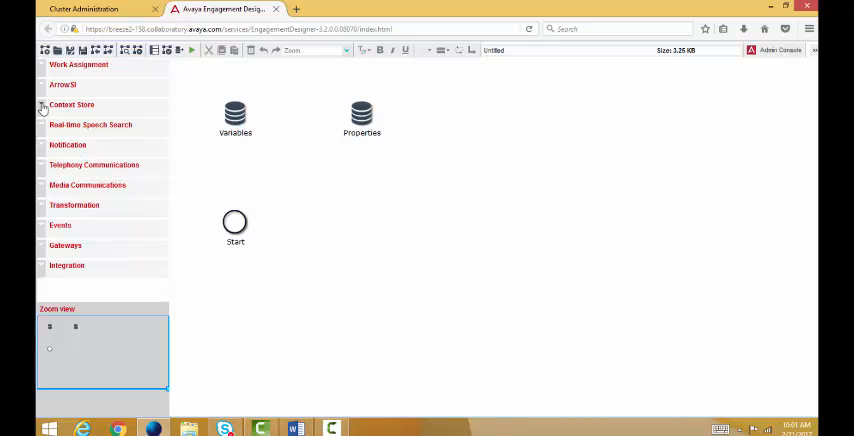
pyautogui.click(72, 104)
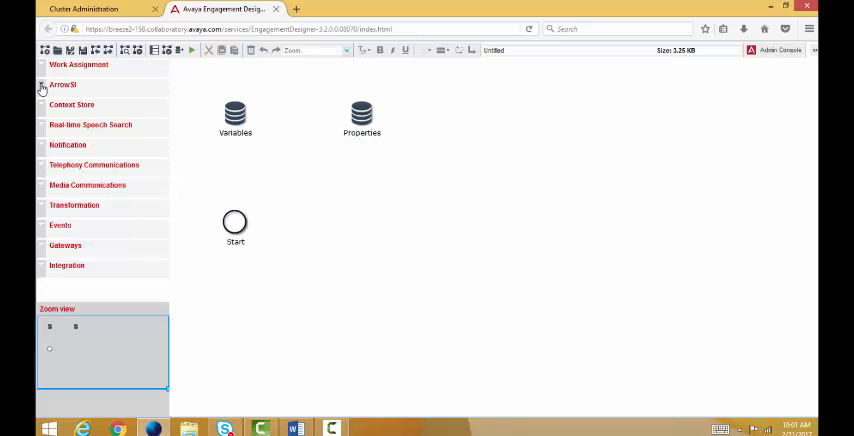
pyautogui.click(62, 84)
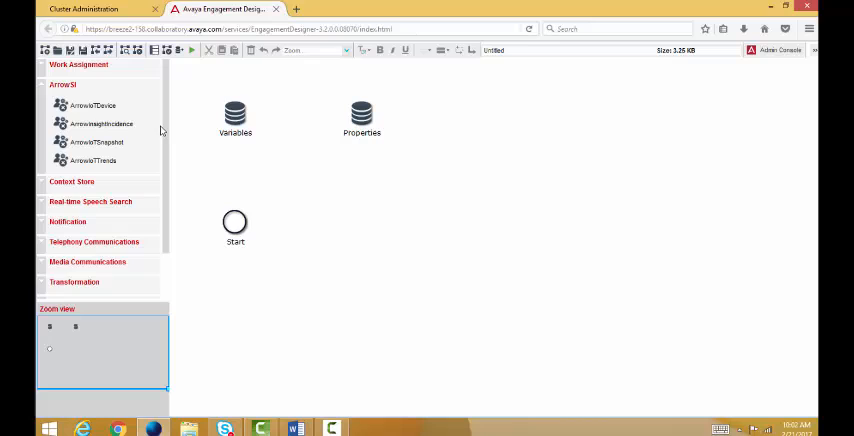
pyautogui.moveTo(120, 164)
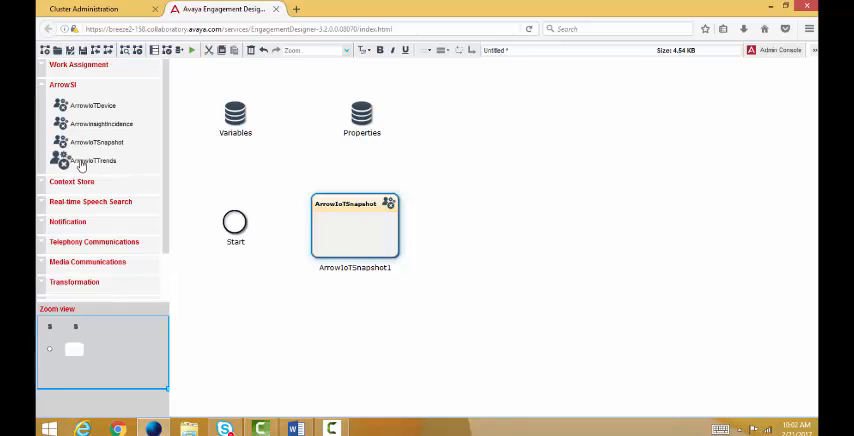
# Place an ArrowIoTTrends task on the canvas to the right of ArrowIoTSnapshot1
pyautogui.moveTo(92, 160); pyautogui.dragTo(498, 232)
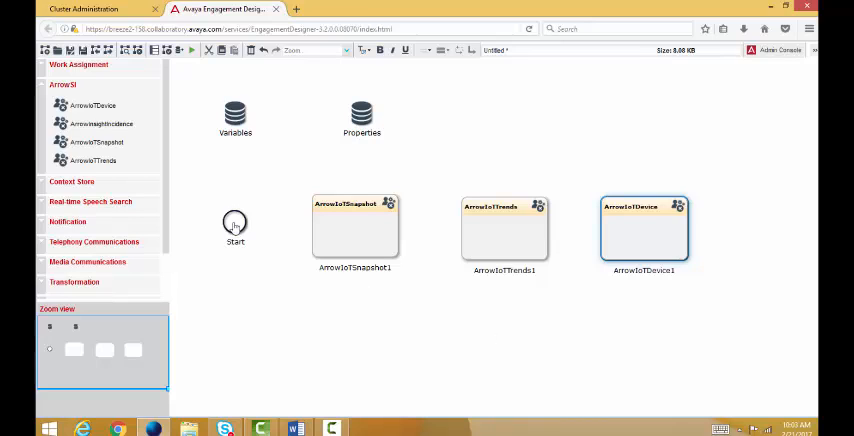
# Link Start to ArrowIoTSnapshot1 and ArrowIoTTrends1 to ArrowIoTDevice1 with sequence connectors
pyautogui.moveTo(234, 220); pyautogui.dragTo(356, 224)
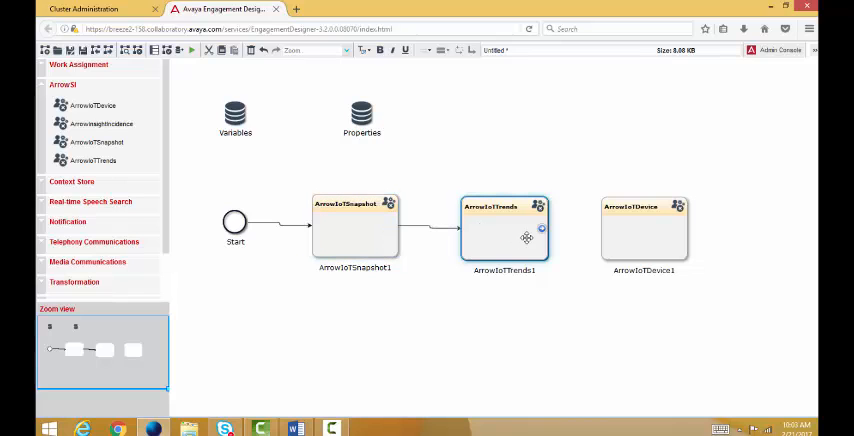
pyautogui.moveTo(540, 230); pyautogui.dragTo(604, 236)
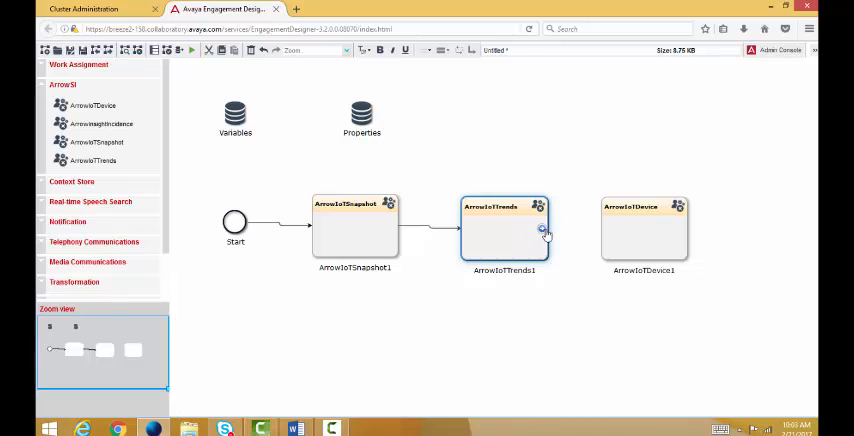
pyautogui.moveTo(544, 232); pyautogui.dragTo(620, 232)
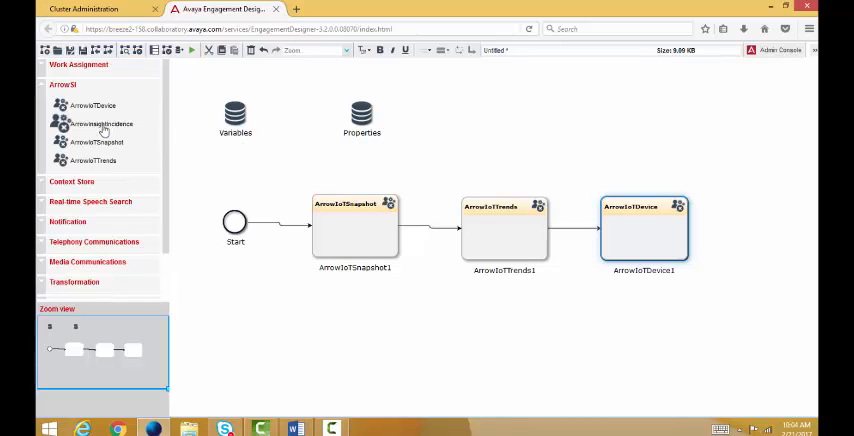
pyautogui.moveTo(152, 130)
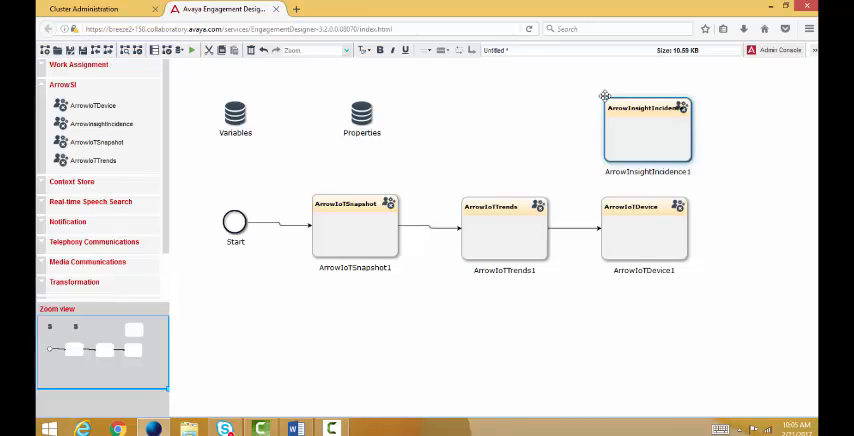
pyautogui.moveTo(472, 136)
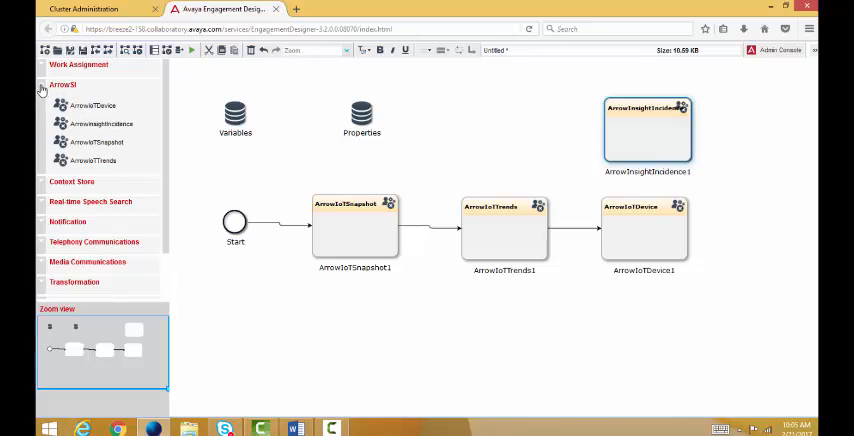
# Collapse the ArrowIoT palette category after placing the ArrowInsightIncident task
pyautogui.click(62, 84)
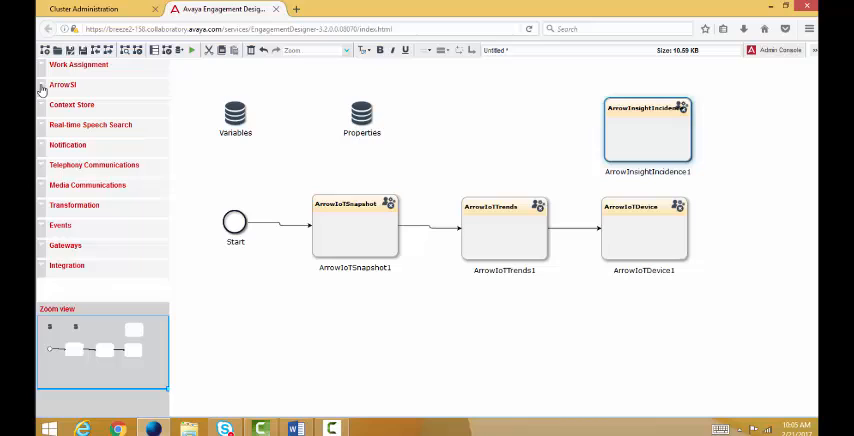